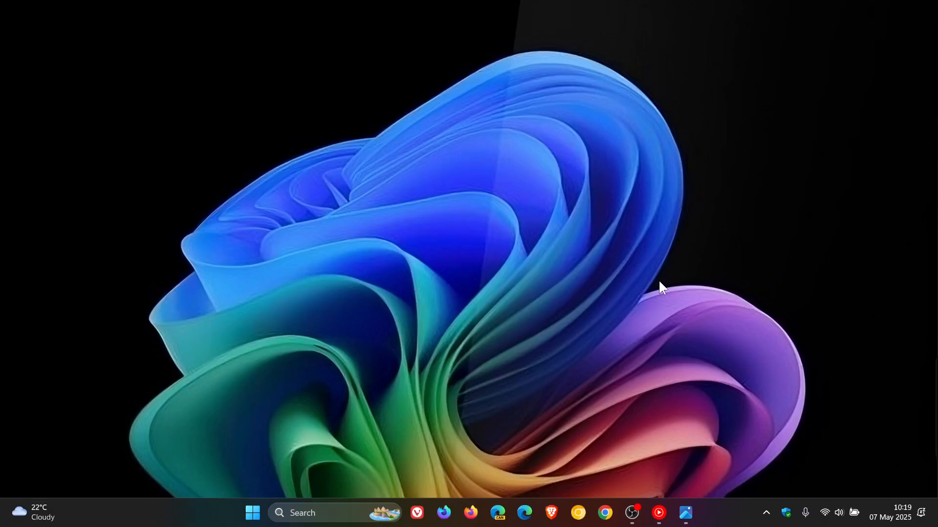
mouse_move(244, 419)
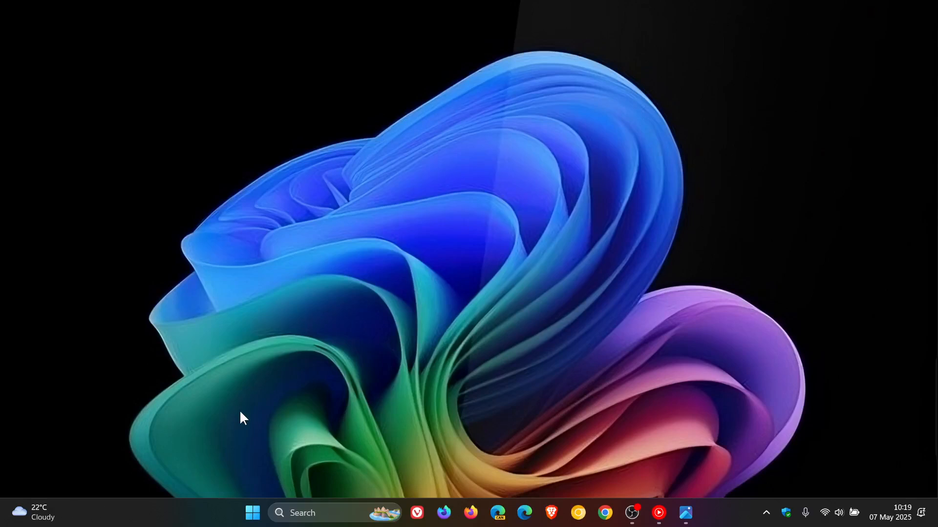
- Open the Start menu to begin launching Settings
left_click(252, 513)
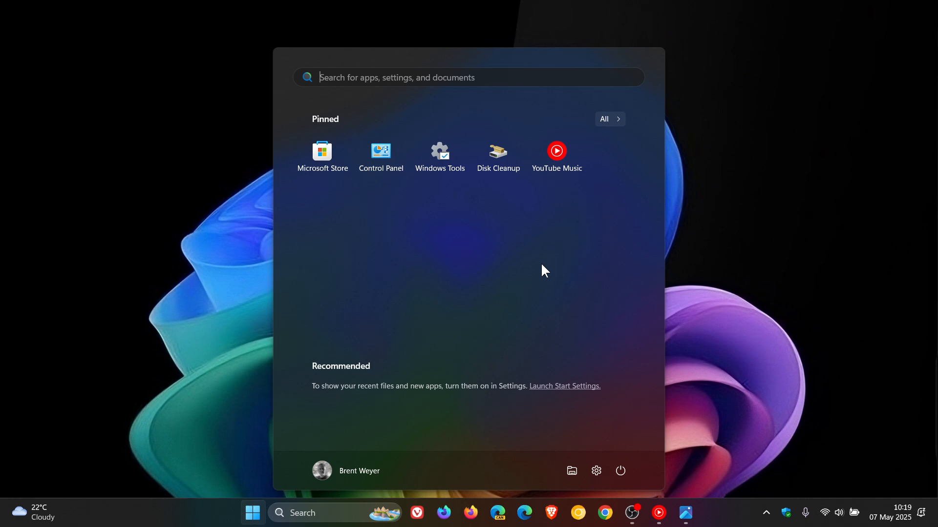
mouse_move(547, 269)
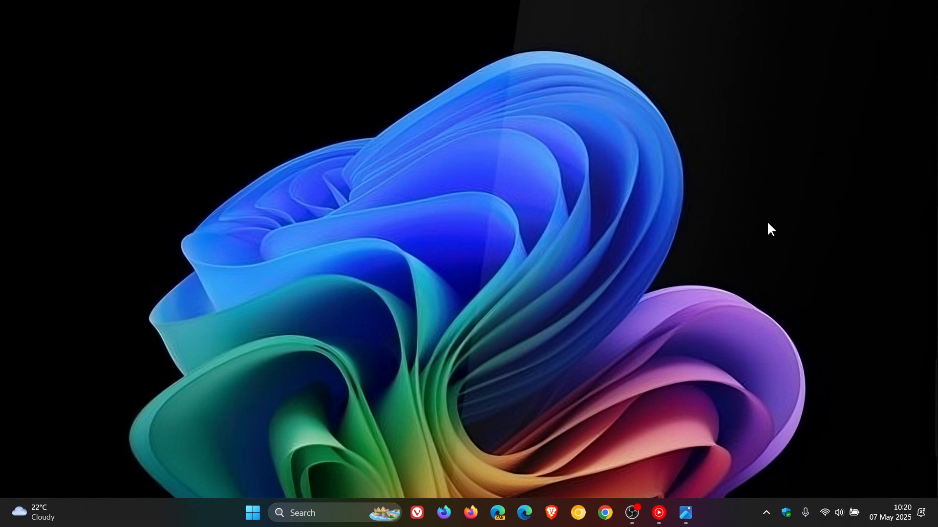
mouse_move(686, 513)
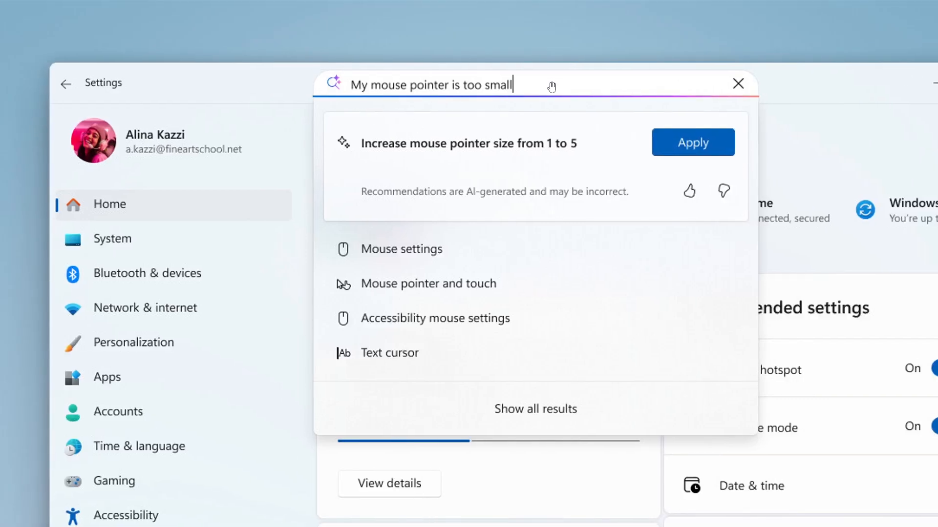
mouse_move(615, 302)
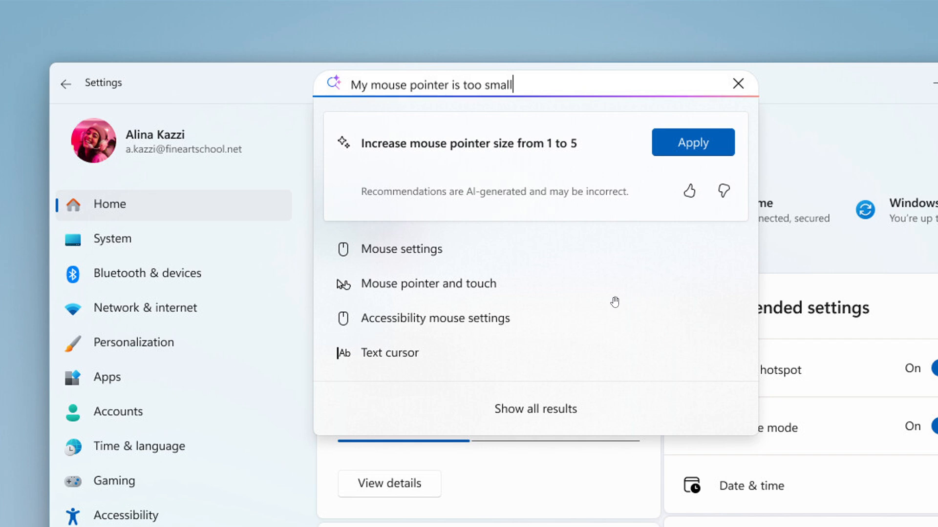
mouse_move(735, 361)
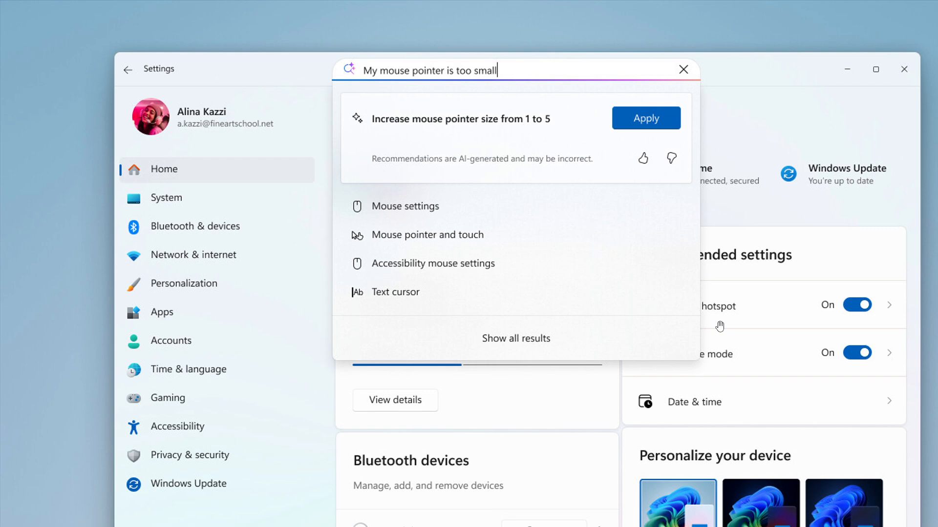
mouse_move(709, 308)
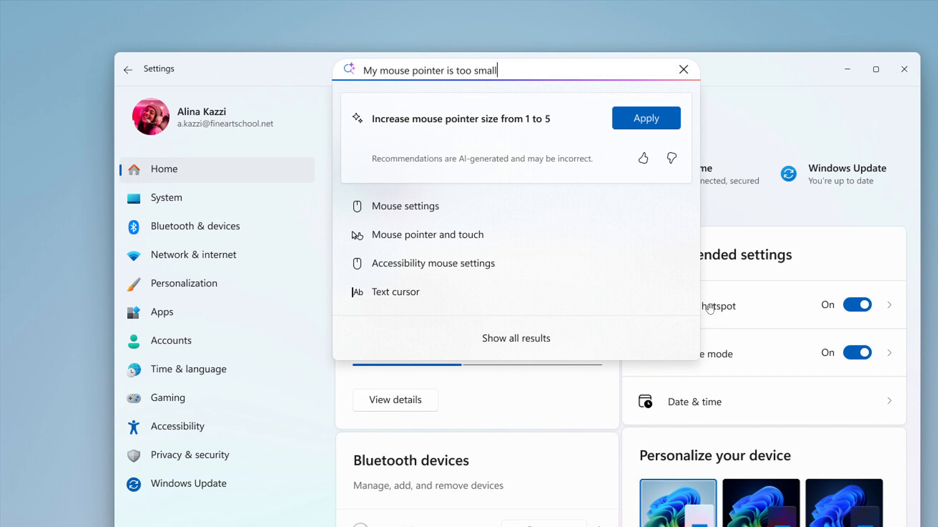
mouse_move(667, 250)
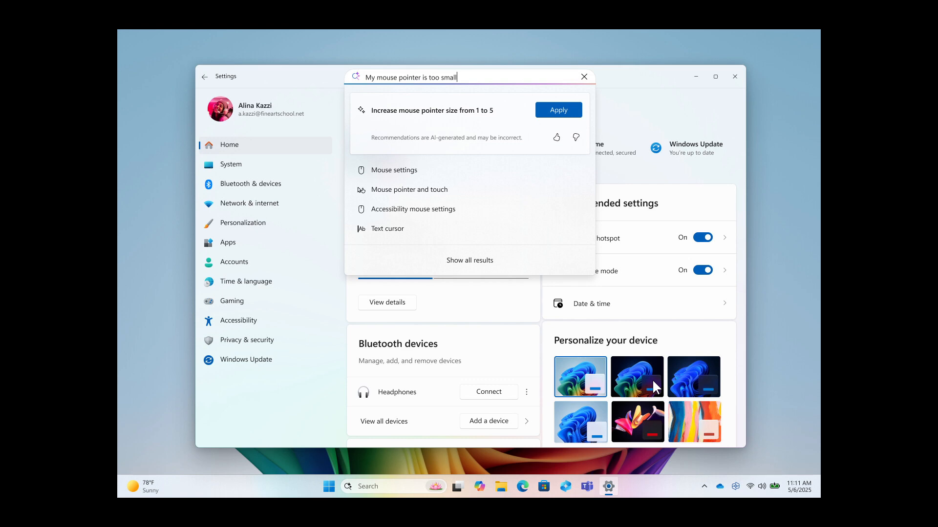
mouse_move(567, 360)
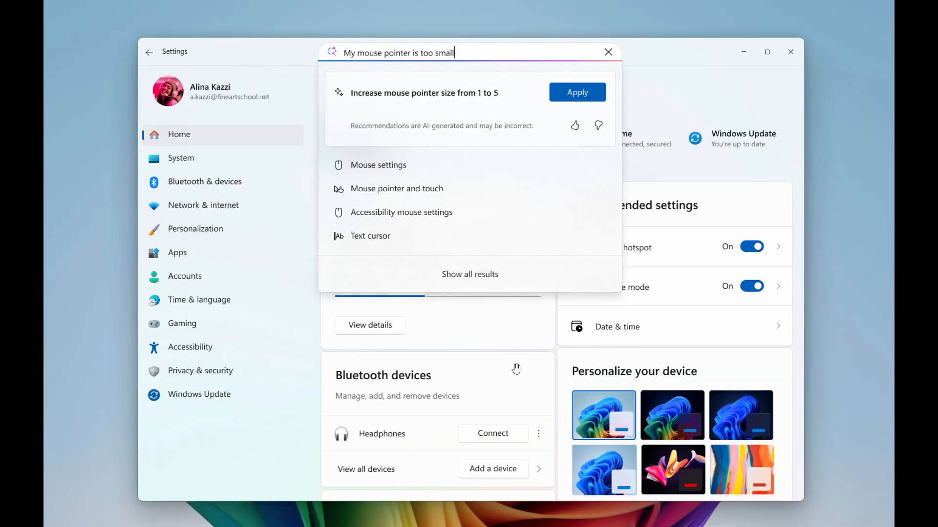
mouse_move(541, 219)
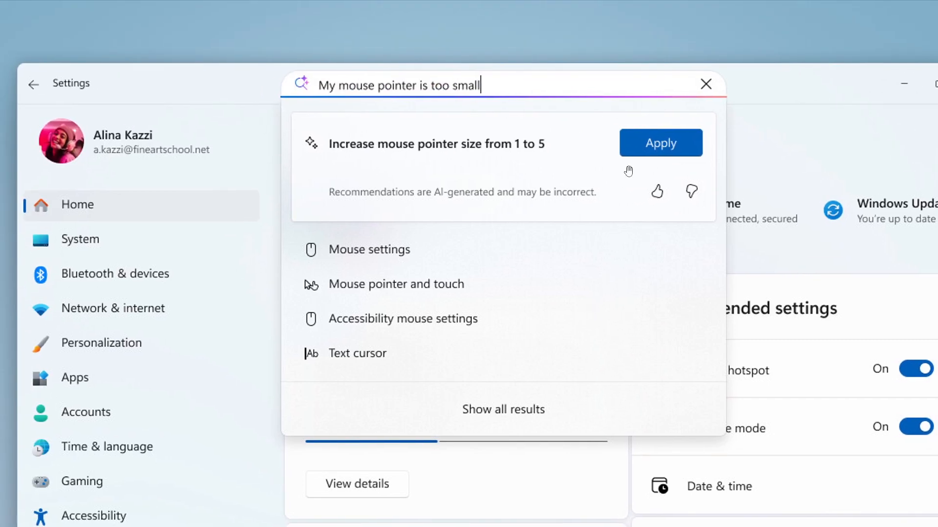
mouse_move(634, 102)
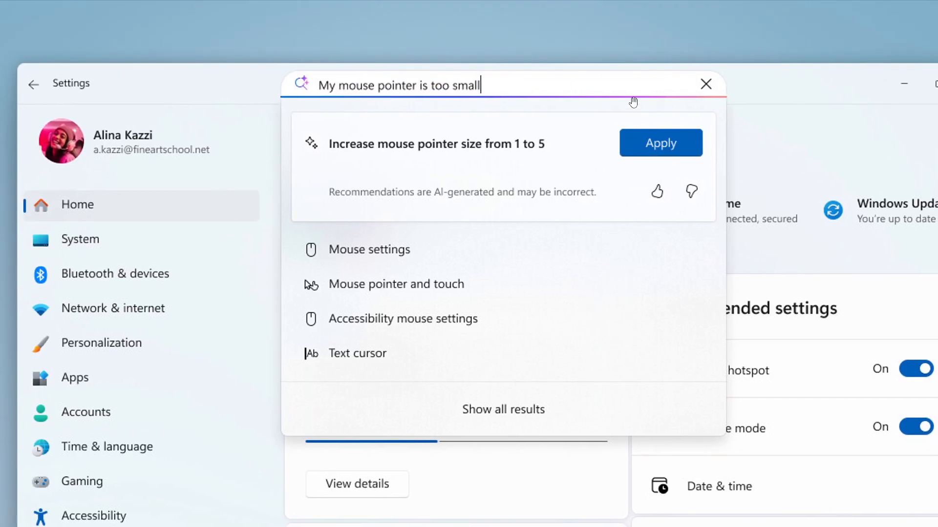
mouse_move(692, 108)
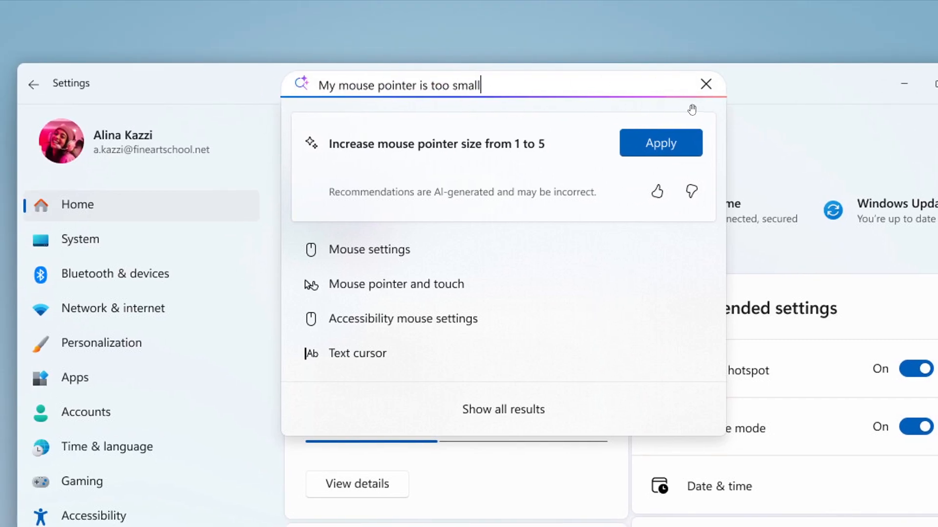
mouse_move(696, 107)
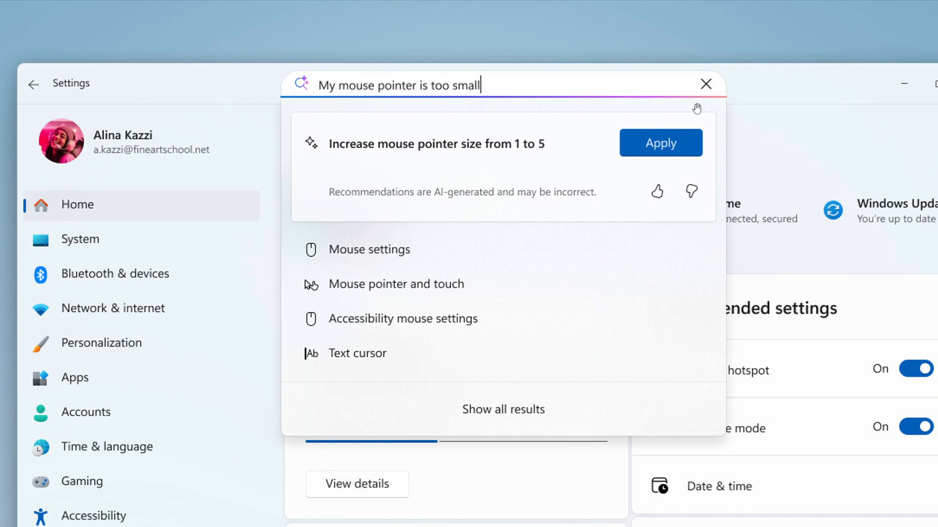
mouse_move(640, 157)
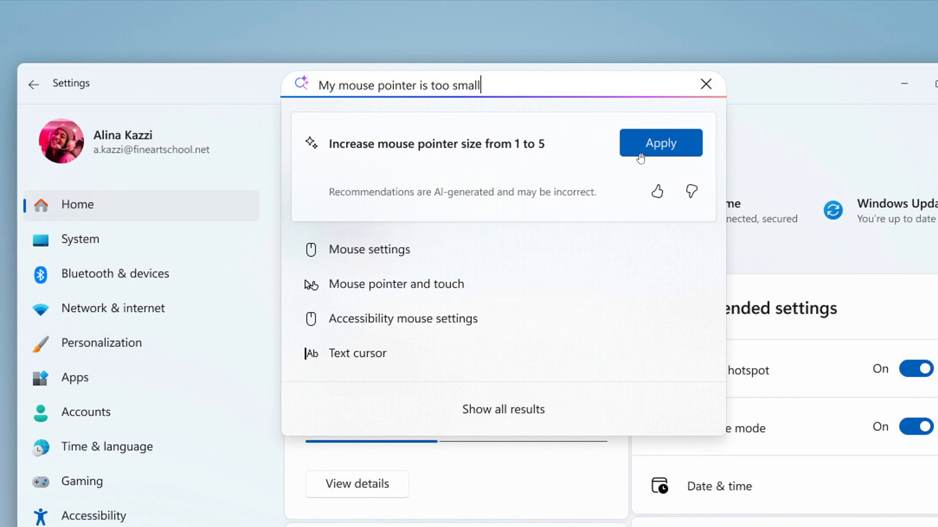
mouse_move(629, 112)
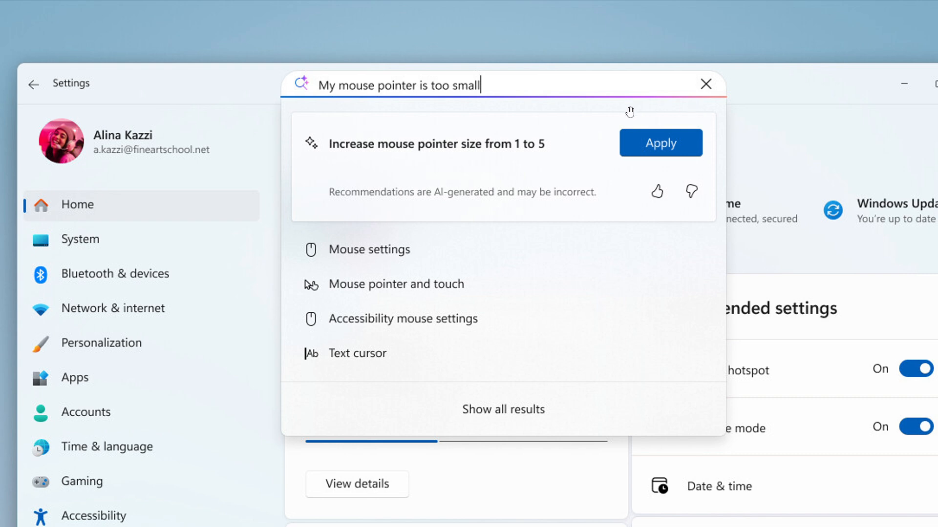
mouse_move(668, 157)
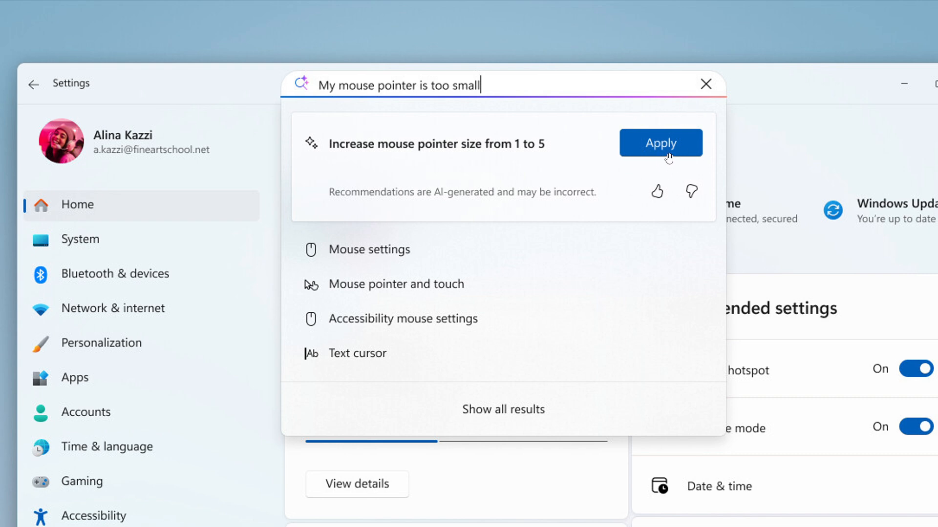
mouse_move(651, 167)
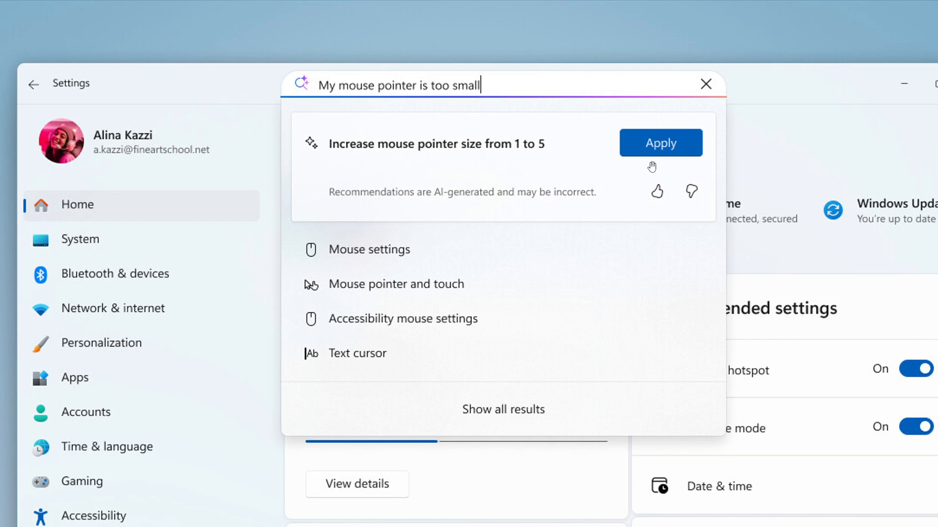
mouse_move(667, 149)
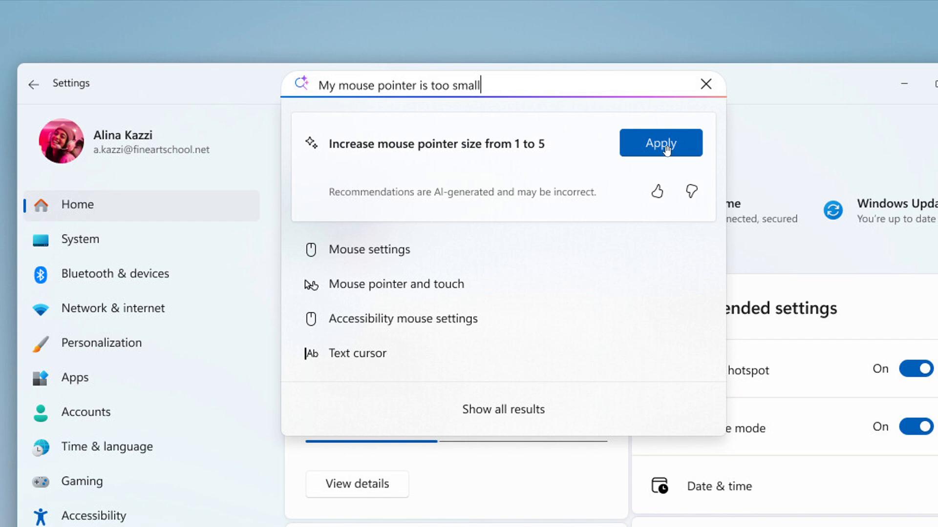